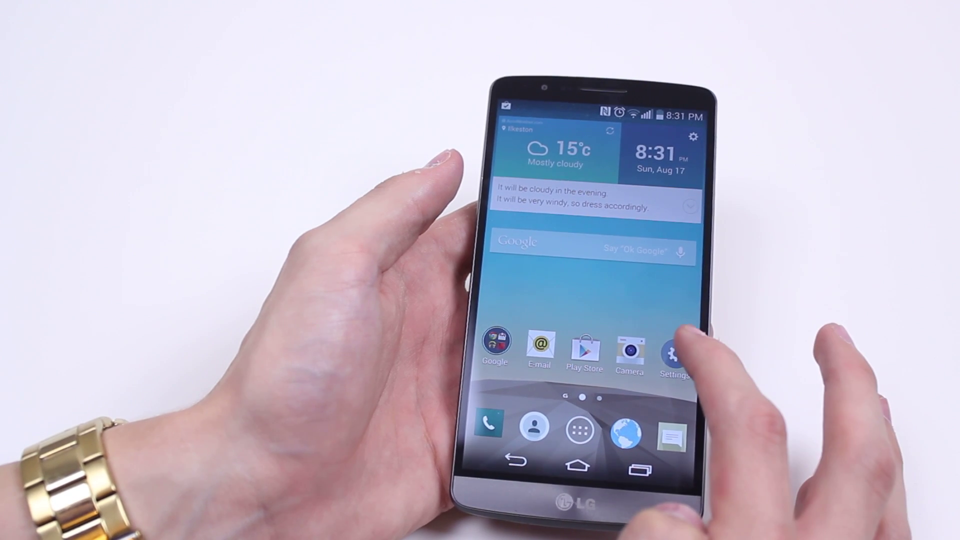
- Switch Quiet mode on from the Sound settings, setting the phone to Silent
left_click(673, 349)
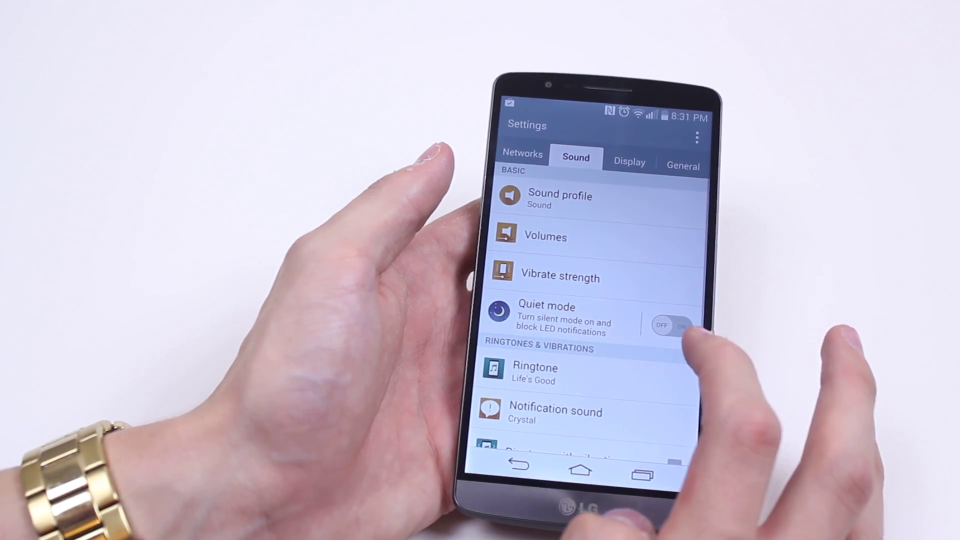
left_click(671, 325)
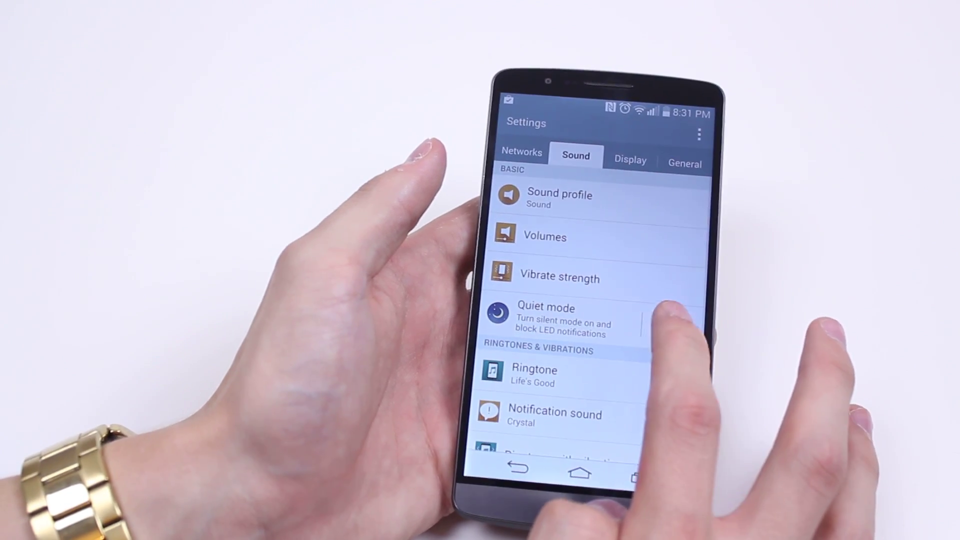
left_click(671, 329)
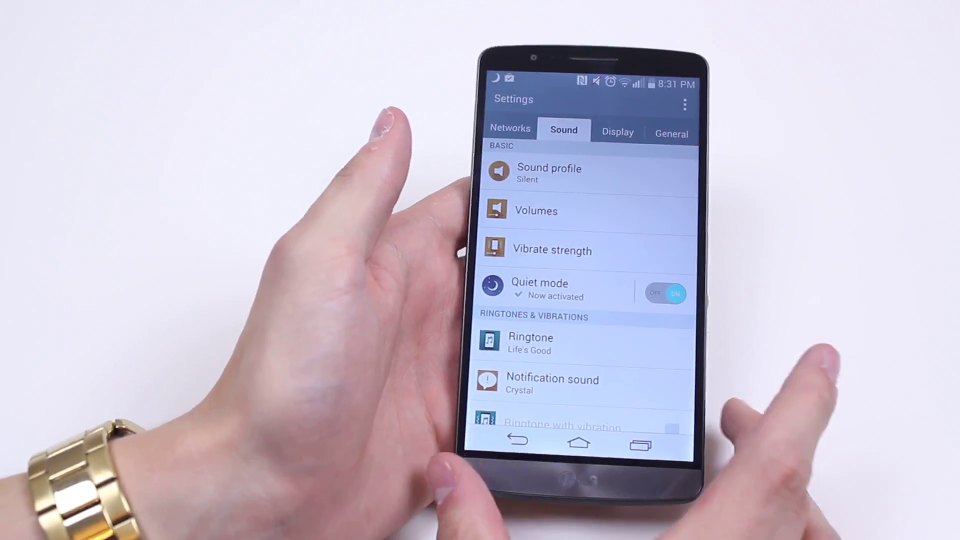
- In Quiet mode options, confirm Silent as the sound profile and close the dialog
left_click(538, 288)
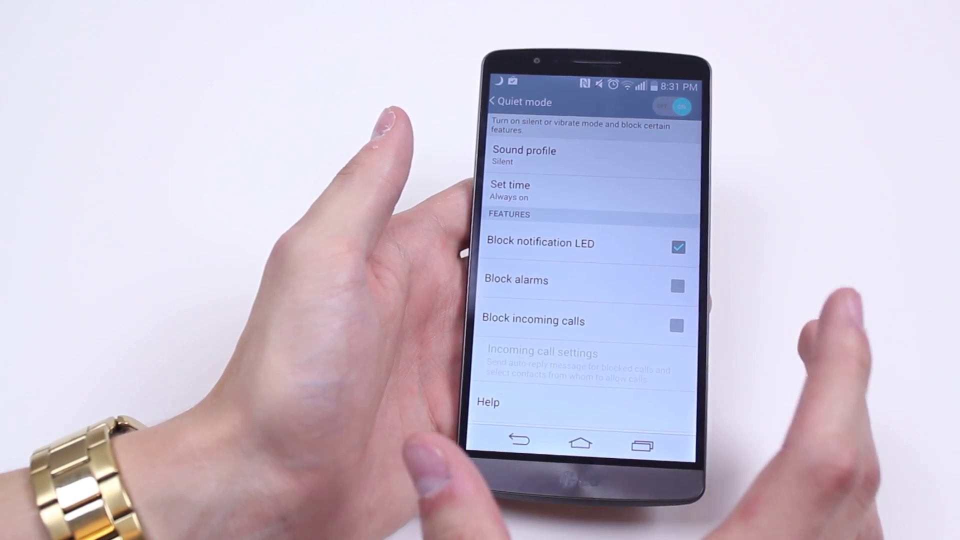
left_click(523, 156)
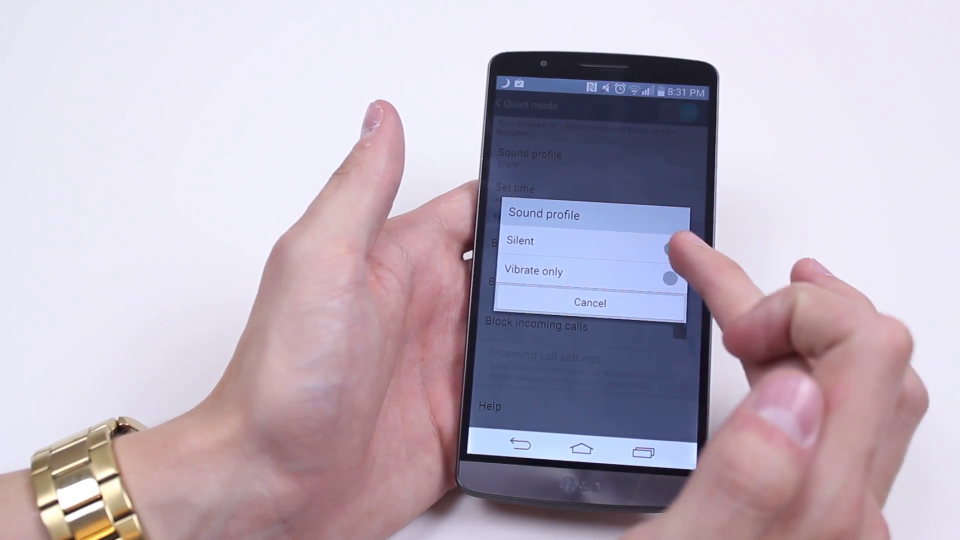
left_click(670, 249)
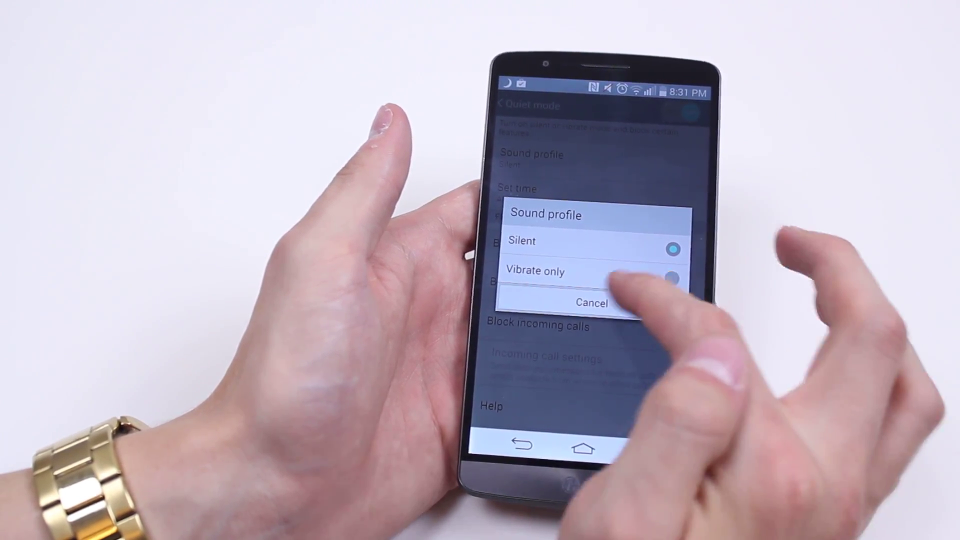
left_click(590, 303)
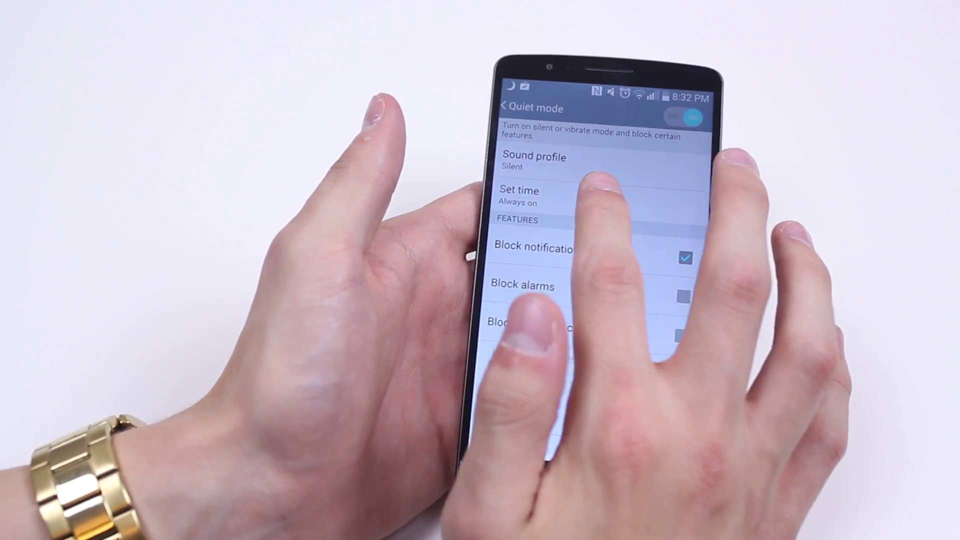
- Check Block incoming calls and Block alarms, then go to Incoming call settings
left_click(518, 196)
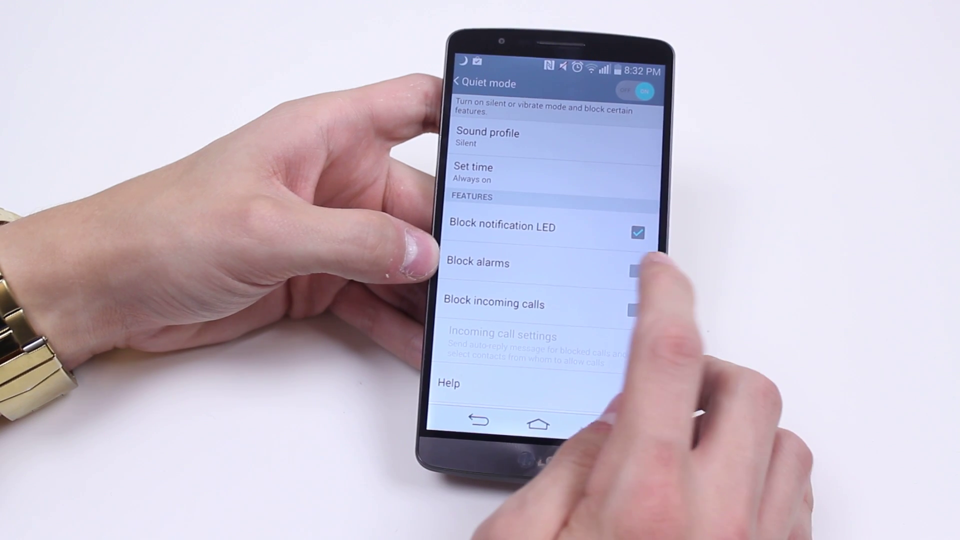
left_click(635, 273)
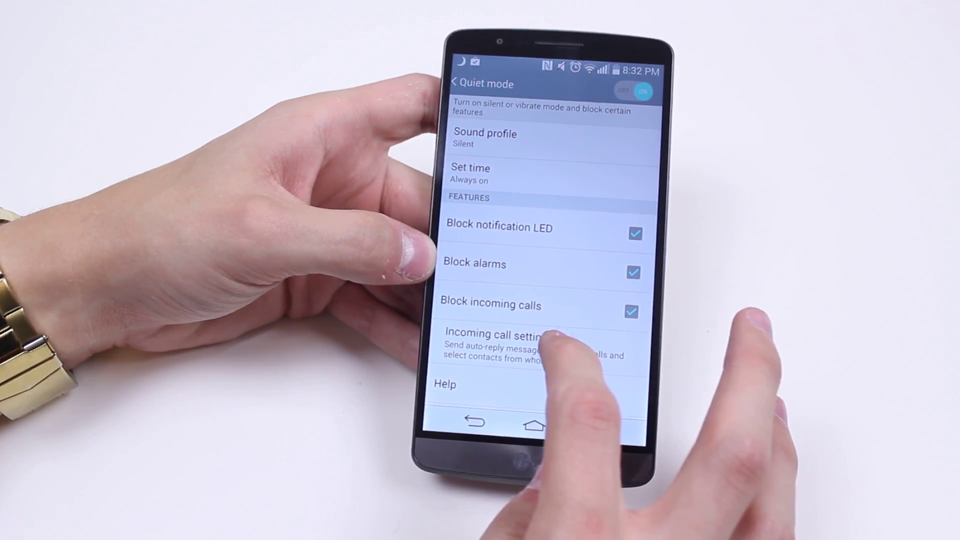
left_click(514, 334)
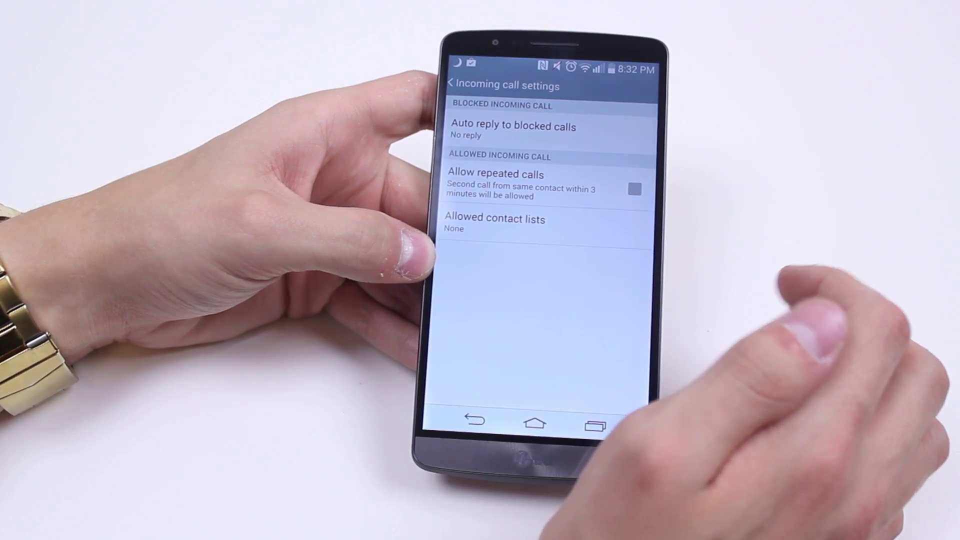
- View the 'contact you soon' auto-reply message, cancel, and return to Quiet mode
left_click(513, 126)
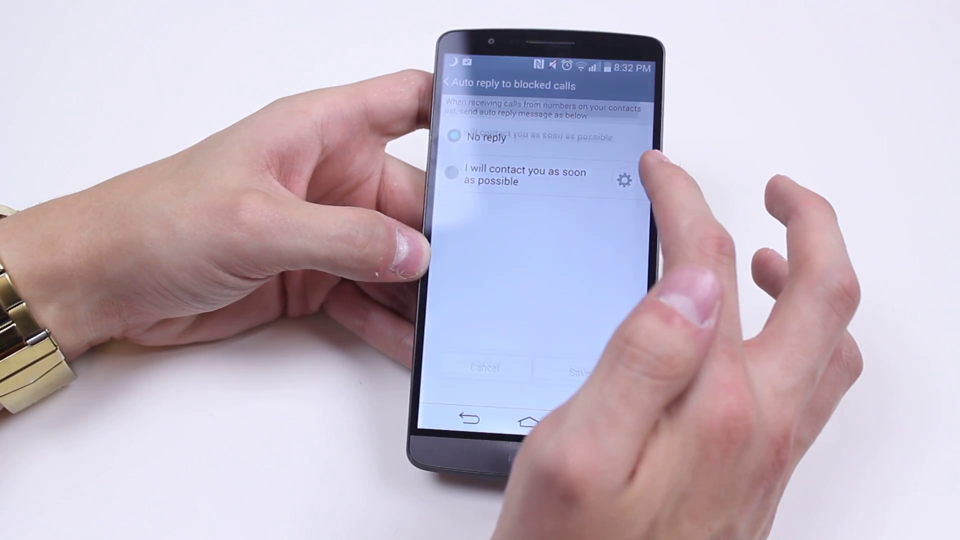
left_click(624, 180)
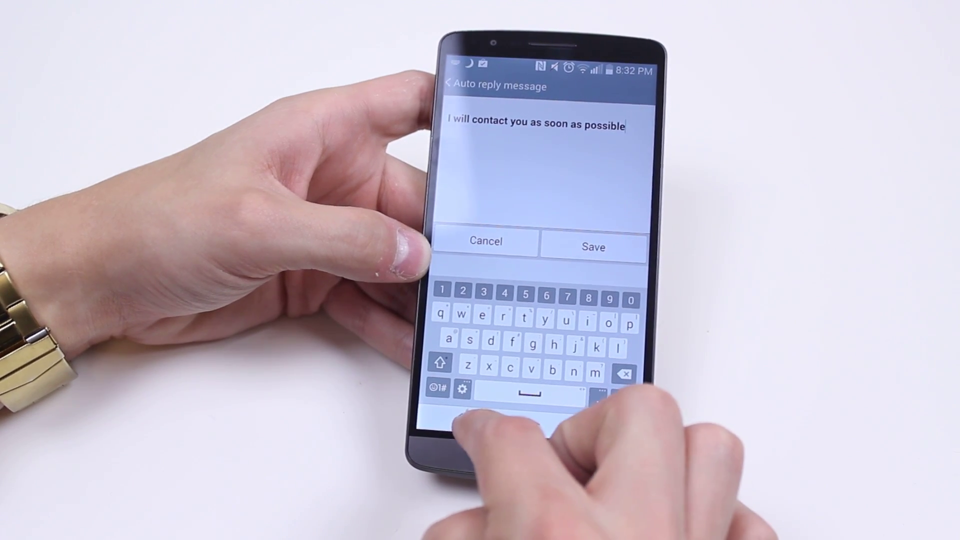
left_click(592, 243)
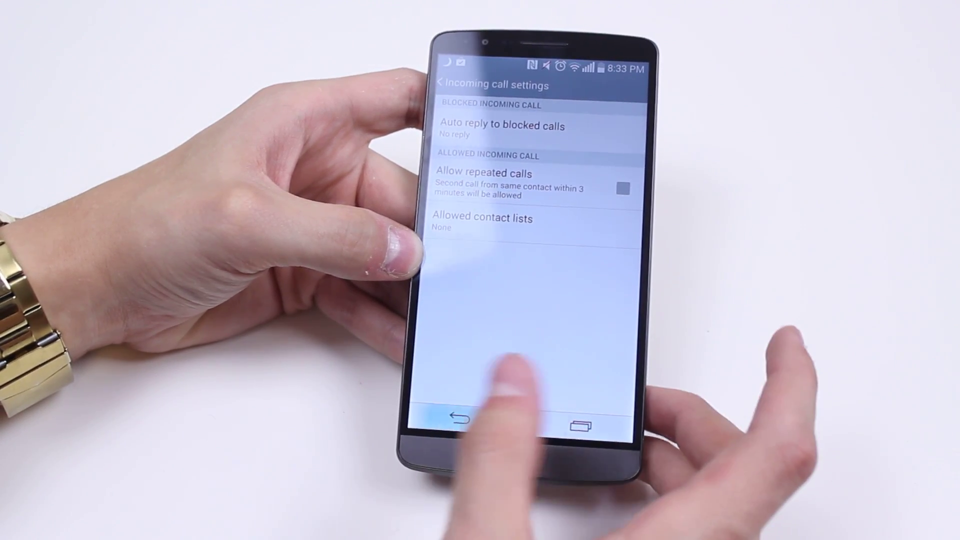
left_click(457, 419)
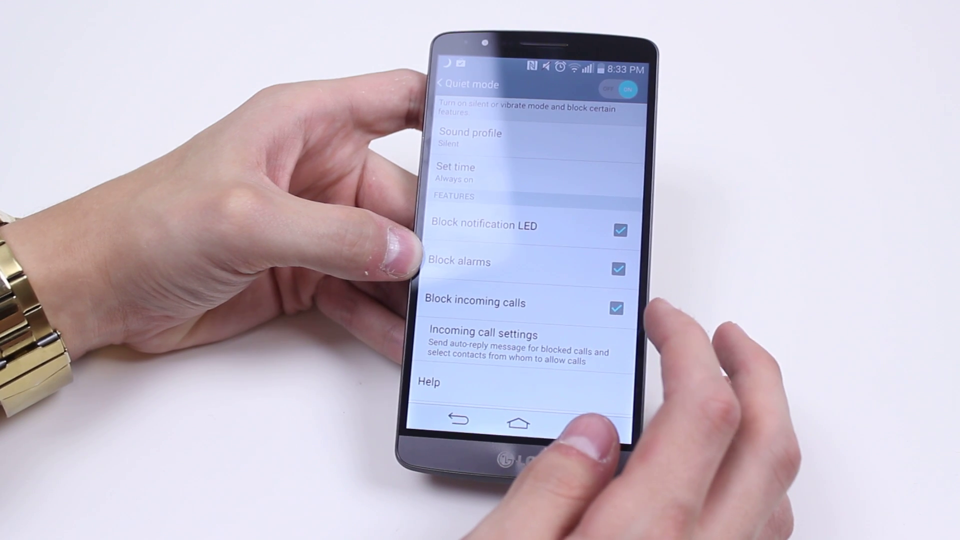